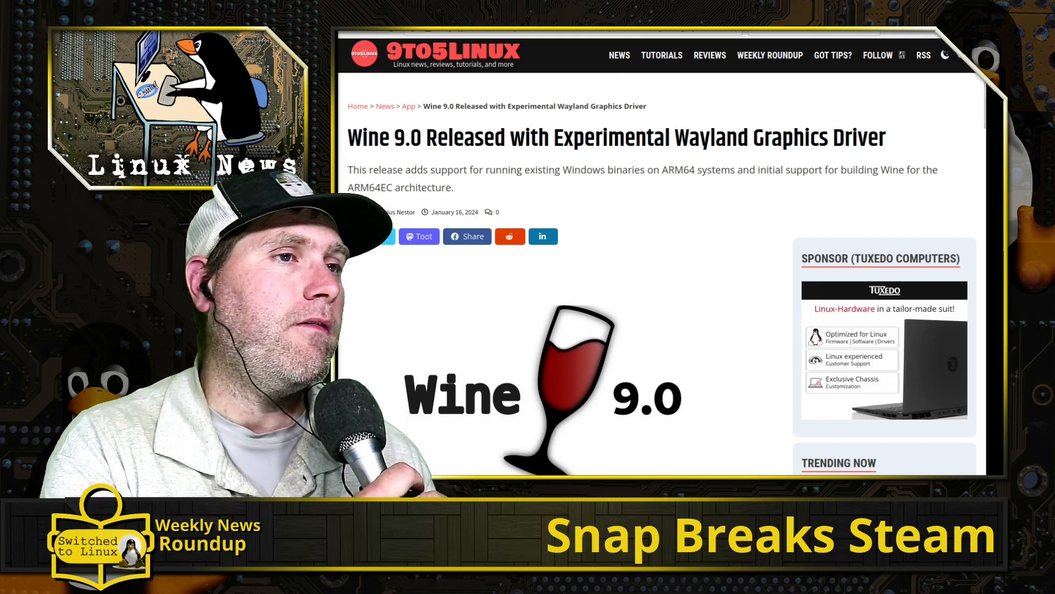
pyautogui.scroll(-3)
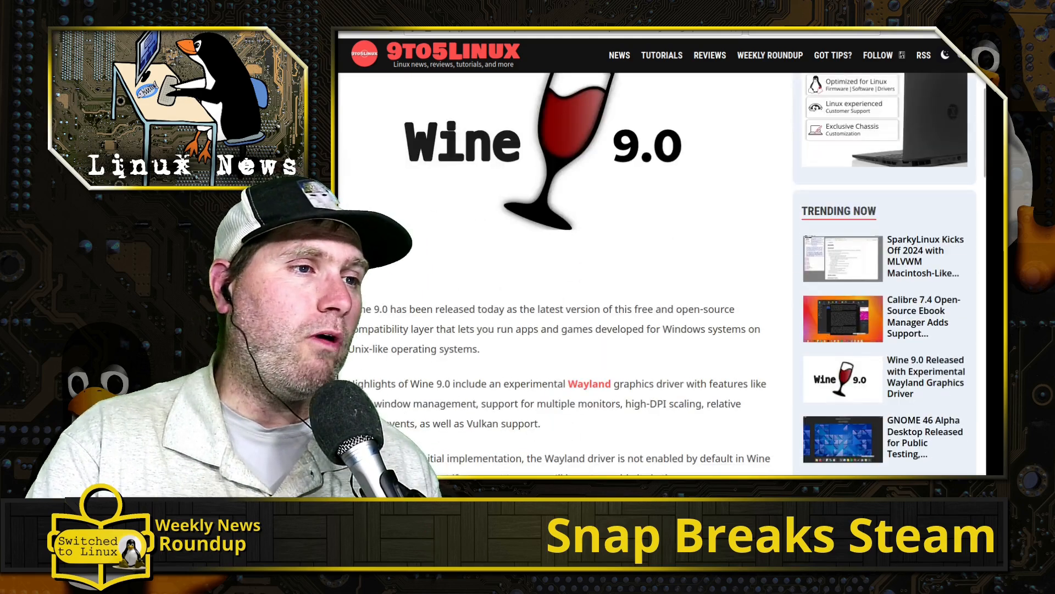
pyautogui.scroll(-3)
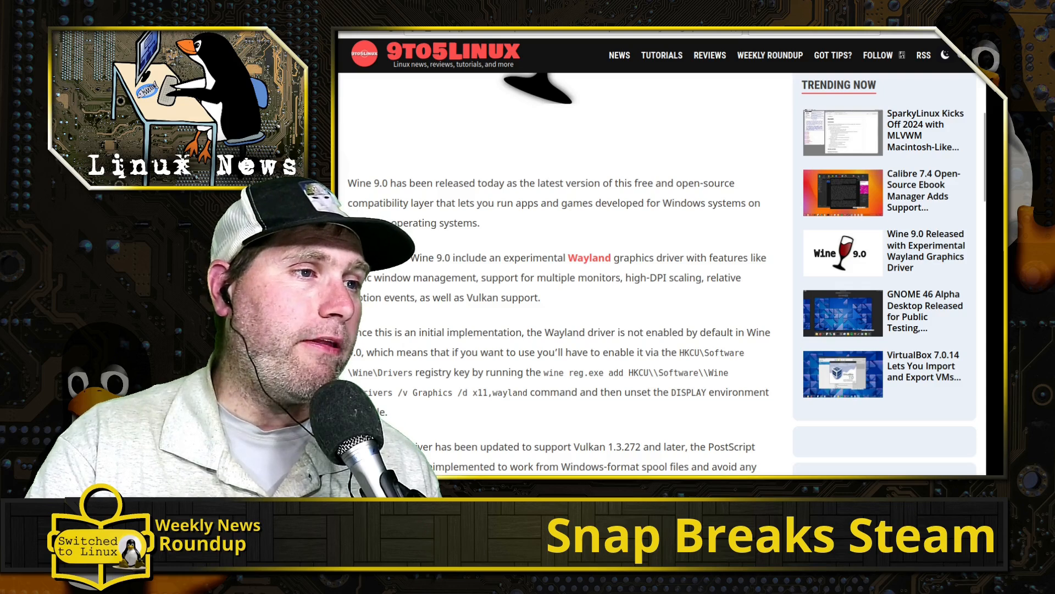
pyautogui.scroll(-3)
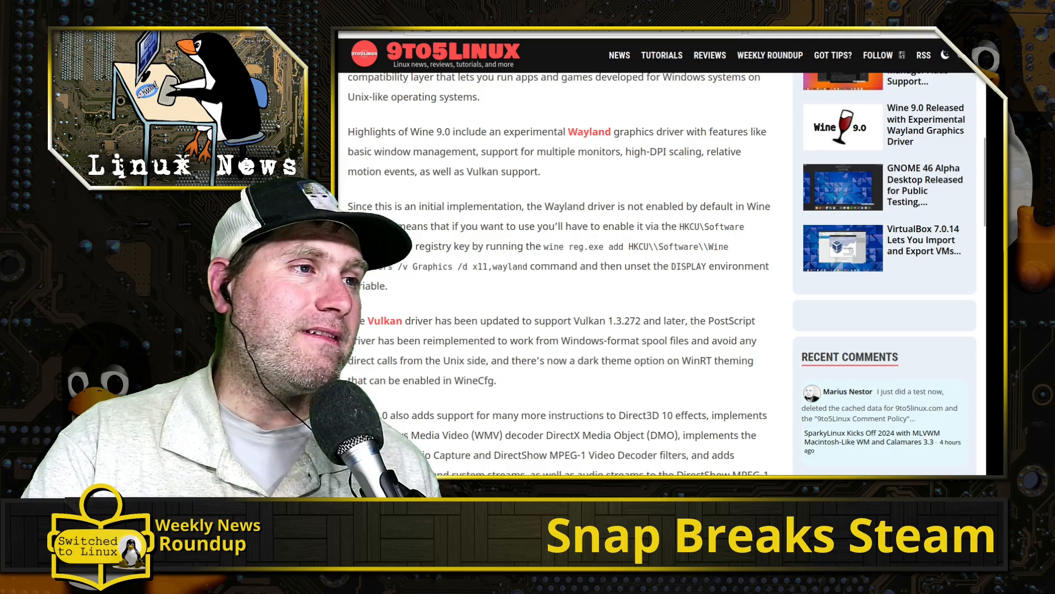
pyautogui.scroll(-3)
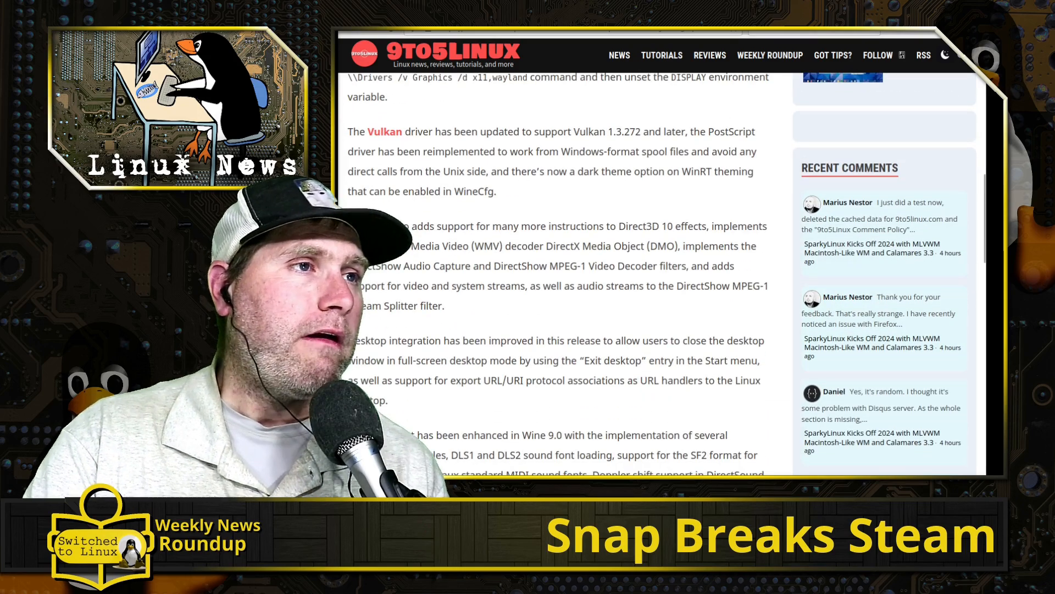
pyautogui.scroll(-3)
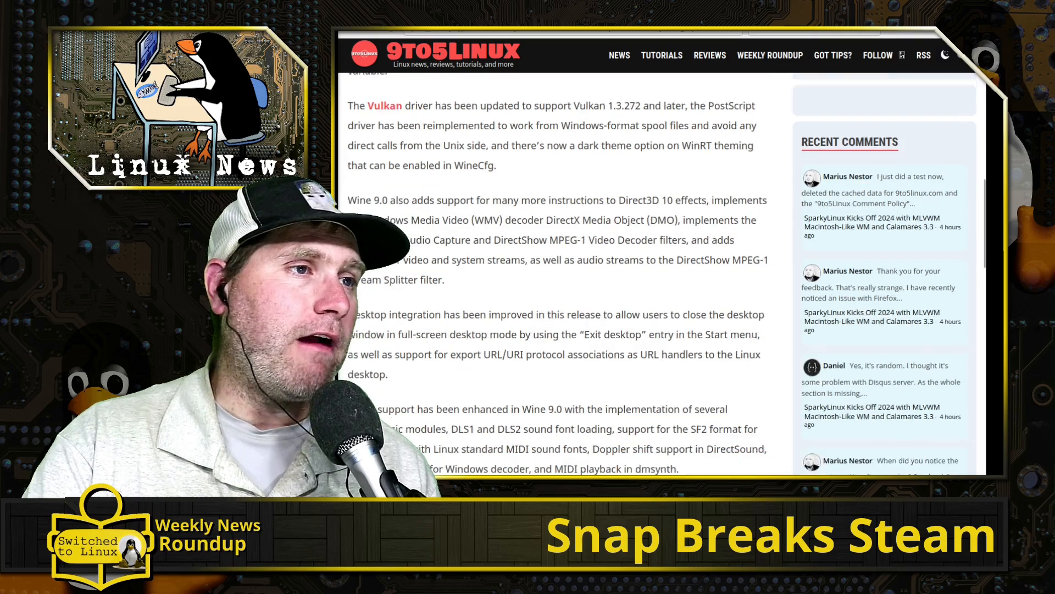
pyautogui.scroll(-3)
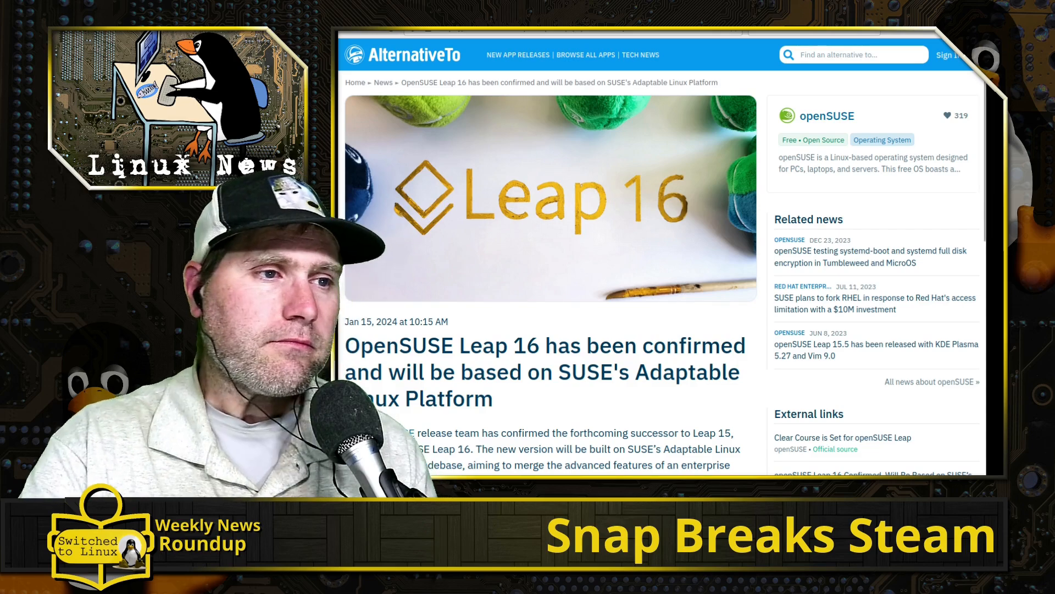
pyautogui.scroll(-3)
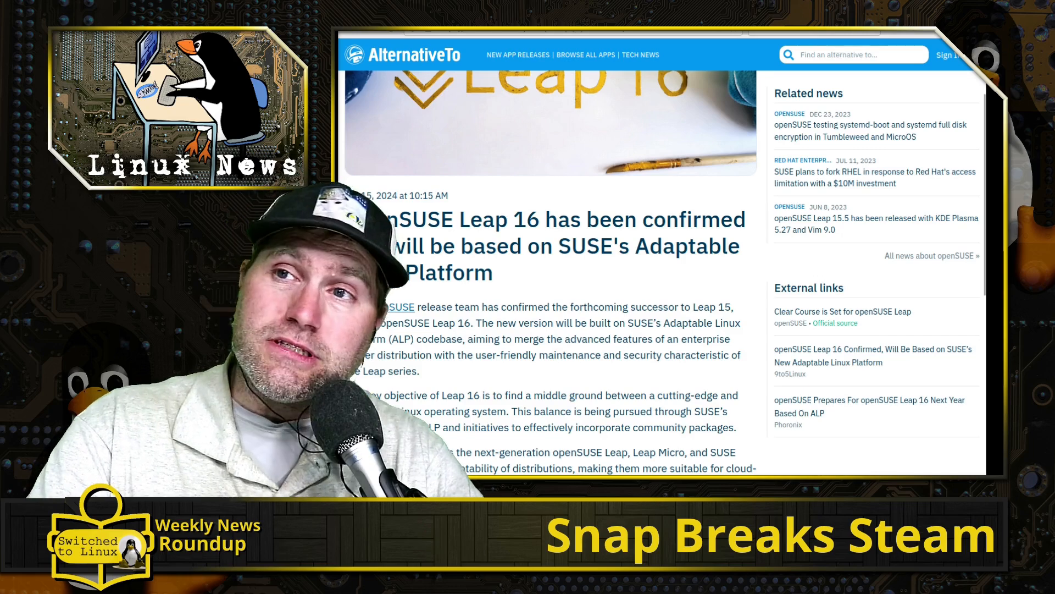
pyautogui.scroll(-3)
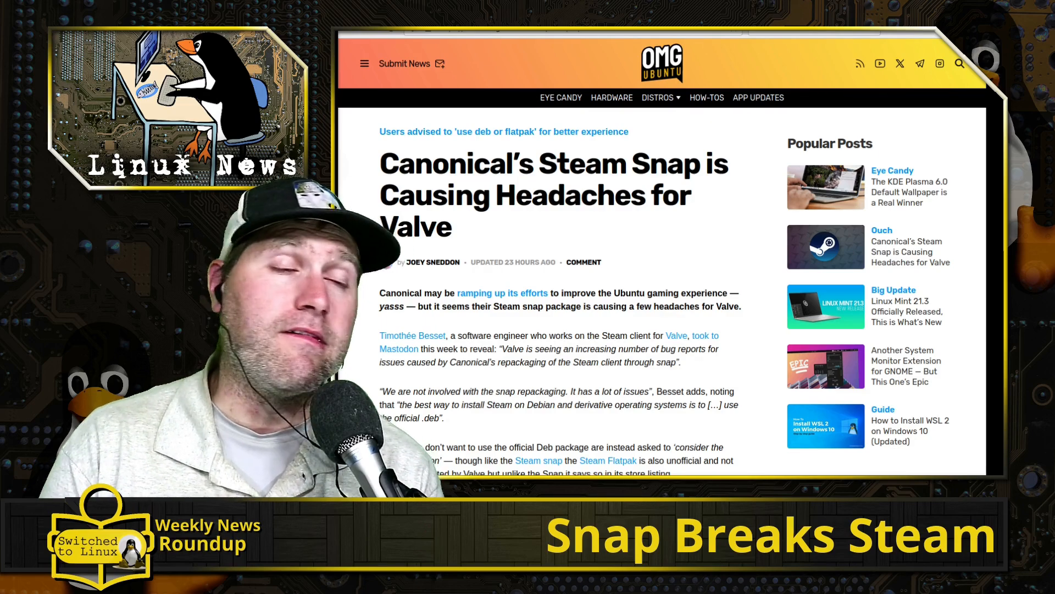
pyautogui.scroll(-3)
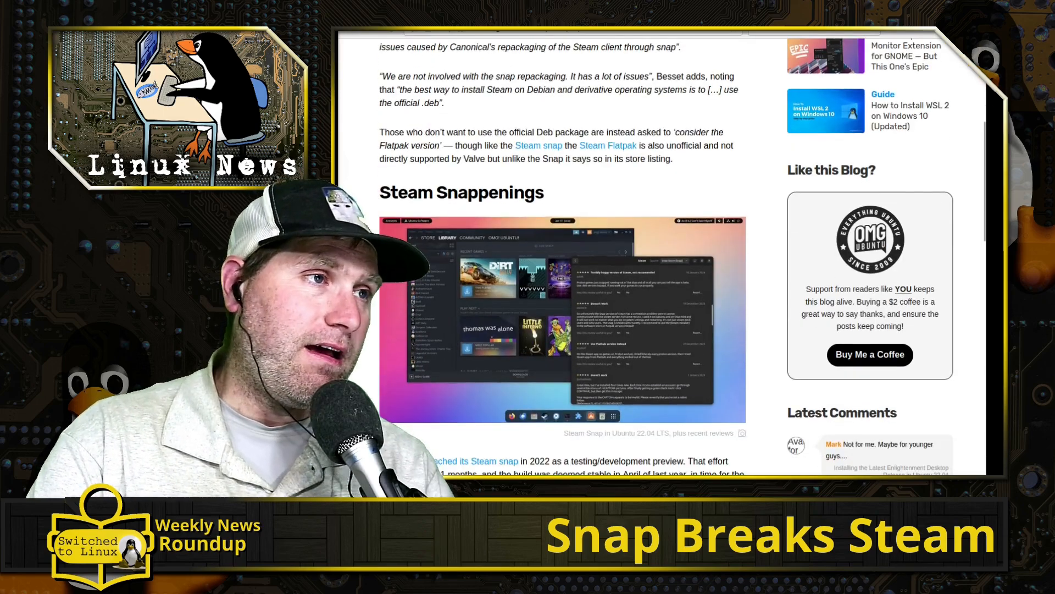
pyautogui.scroll(-3)
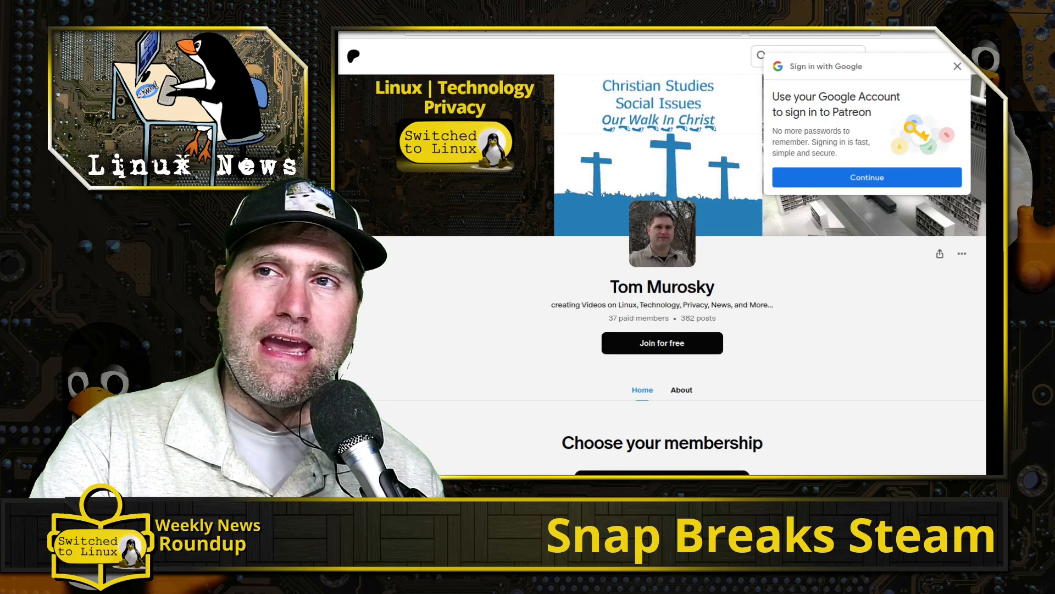
pyautogui.scroll(-3)
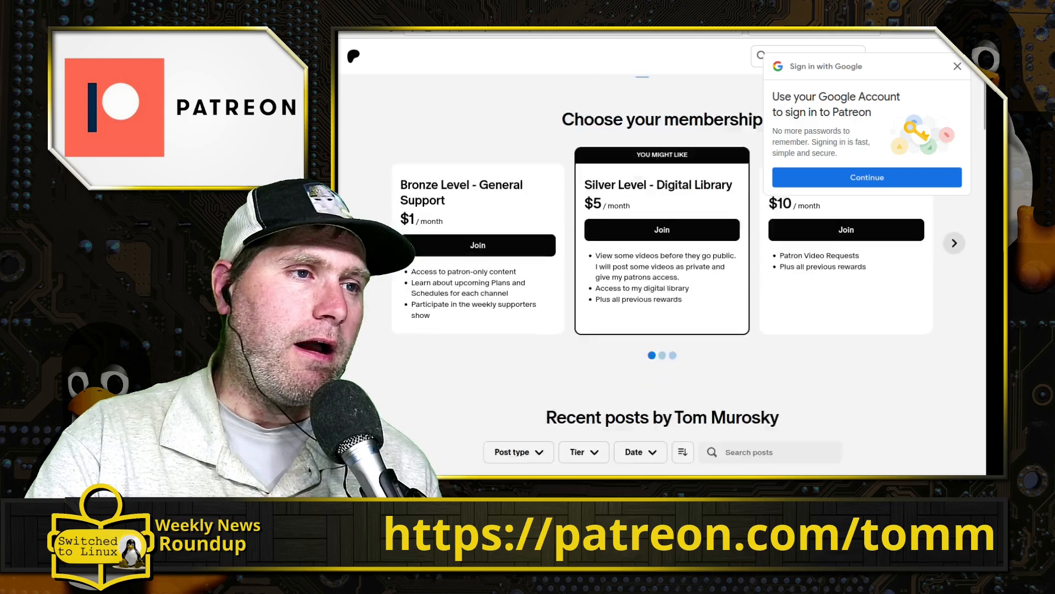
pyautogui.scroll(-3)
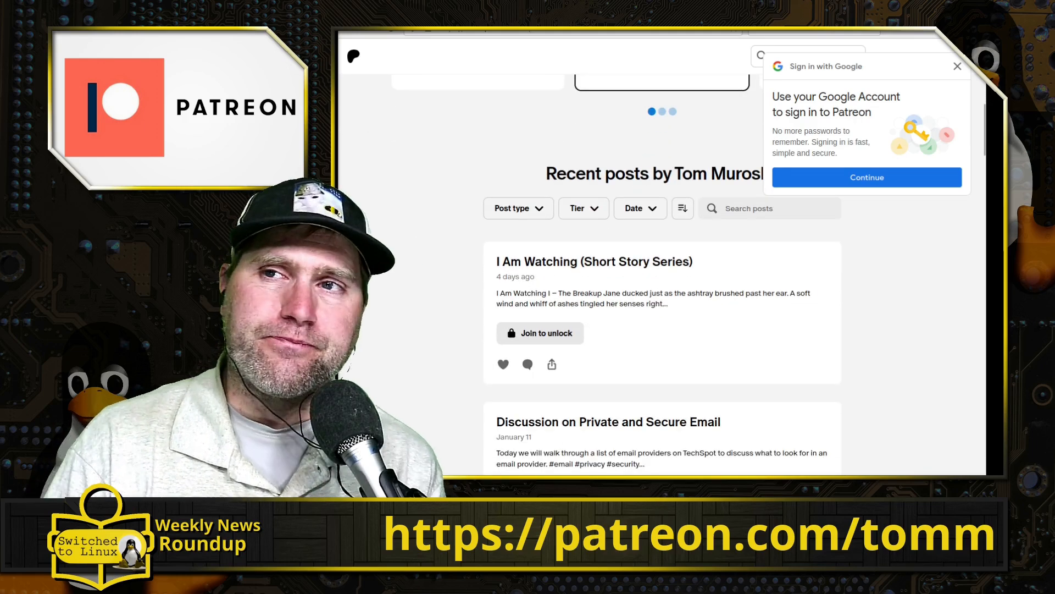